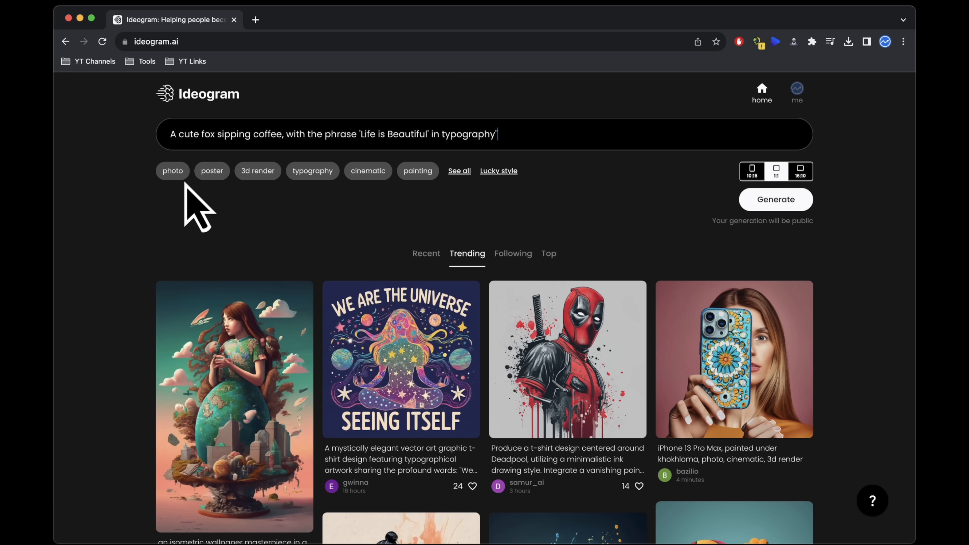
{"action": "mouse_move", "coordinate": [386, 204]}
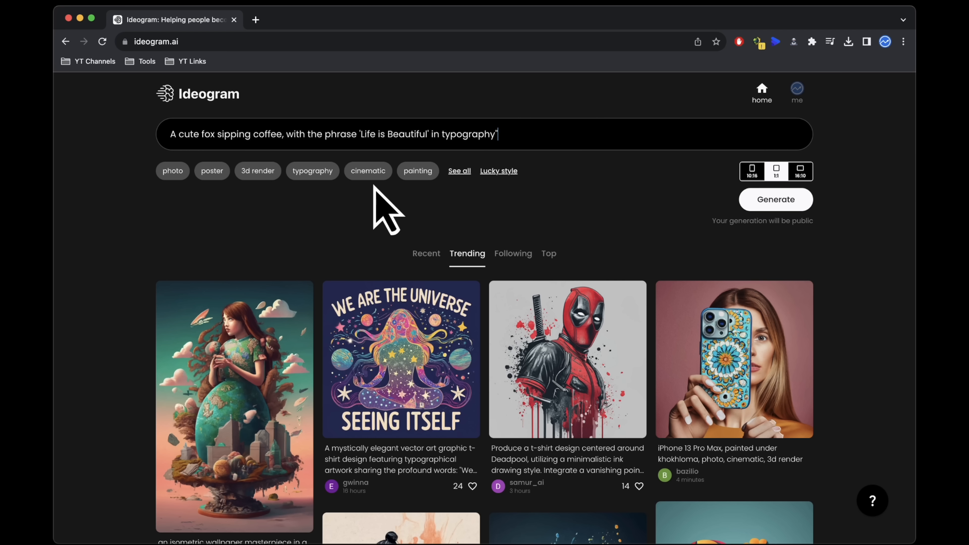
Generate four fox-with-coffee 'Life is Beautiful' designs and enlarge the second one
{"action": "left_click", "coordinate": [460, 171]}
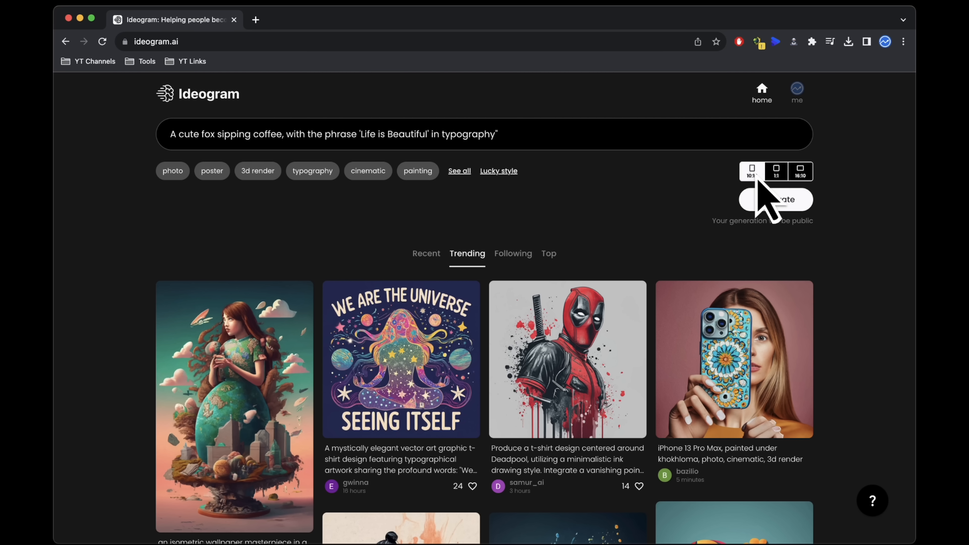
{"action": "left_click", "coordinate": [775, 199]}
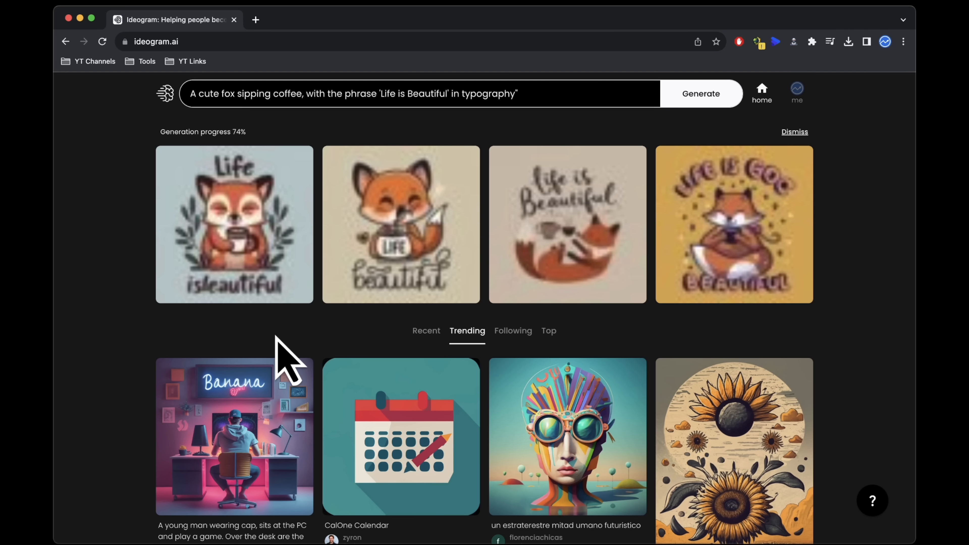
{"action": "mouse_move", "coordinate": [352, 324]}
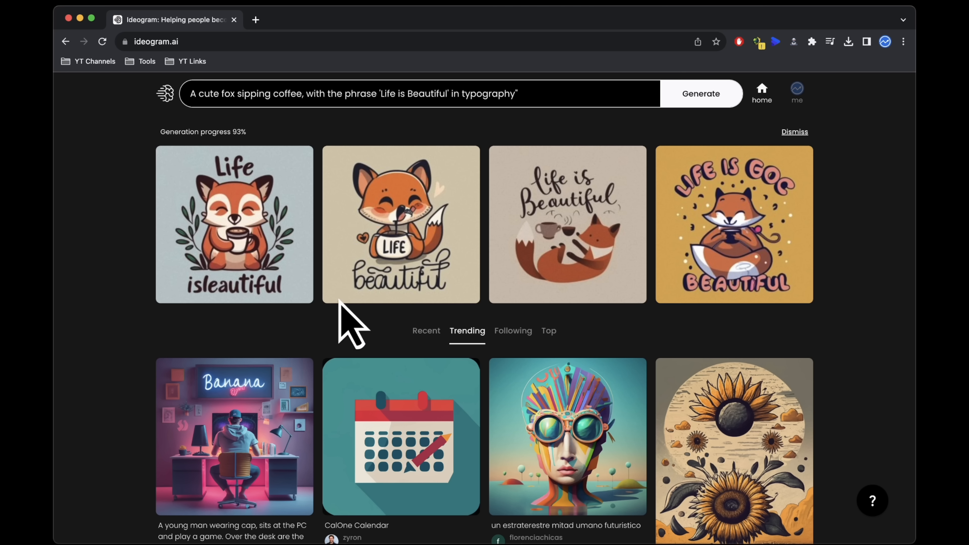
{"action": "mouse_move", "coordinate": [411, 262]}
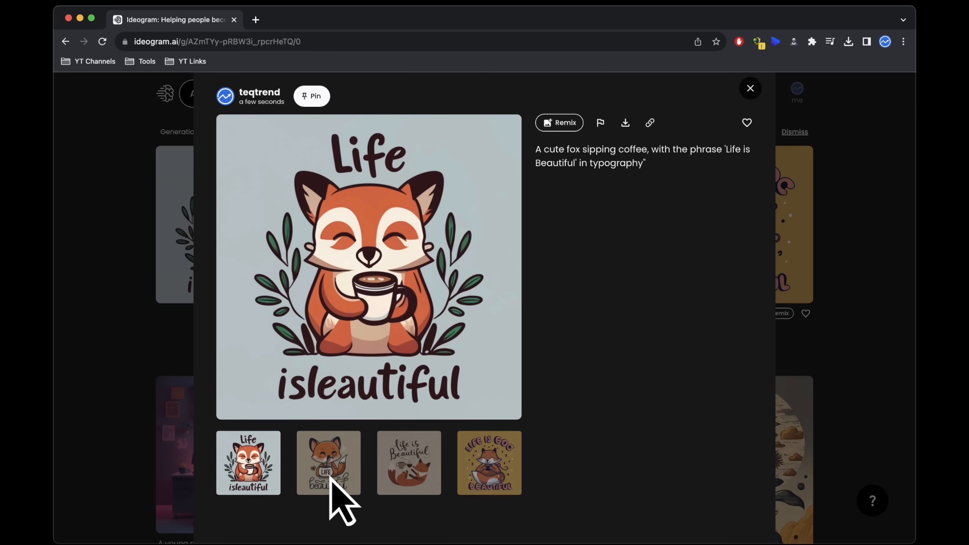
{"action": "left_click", "coordinate": [328, 462]}
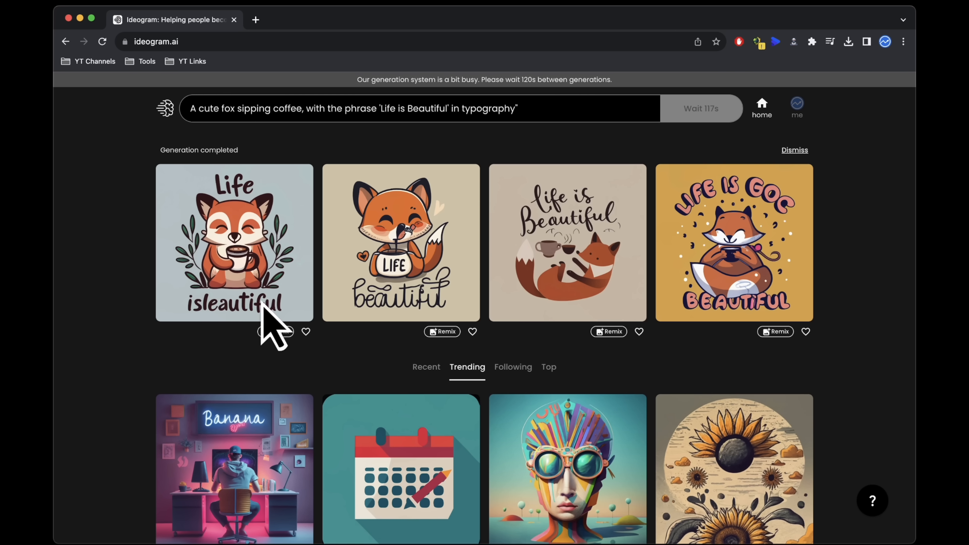
{"action": "left_click", "coordinate": [400, 242]}
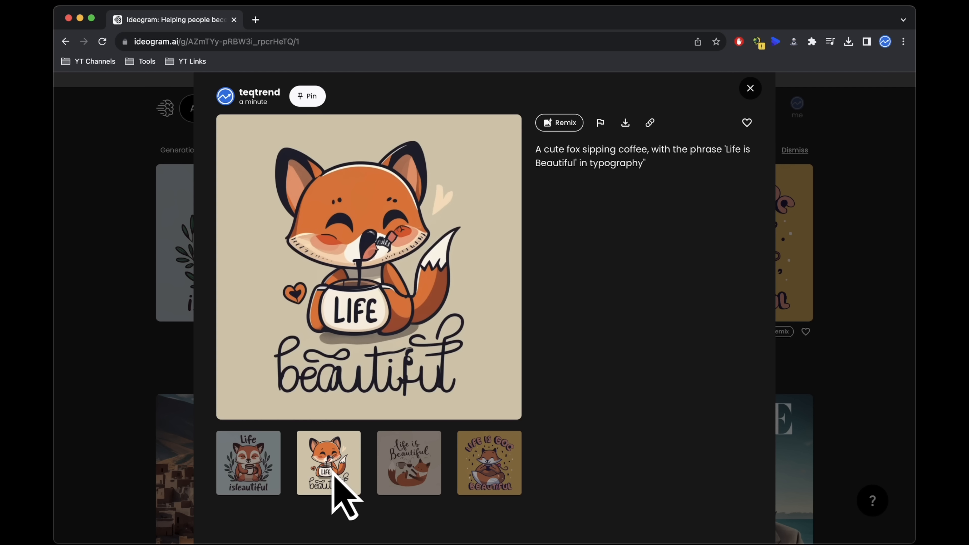
Remix the LIFE beautiful fox design into two batches of painting-style variations and review them on the profile
{"action": "left_click", "coordinate": [750, 88]}
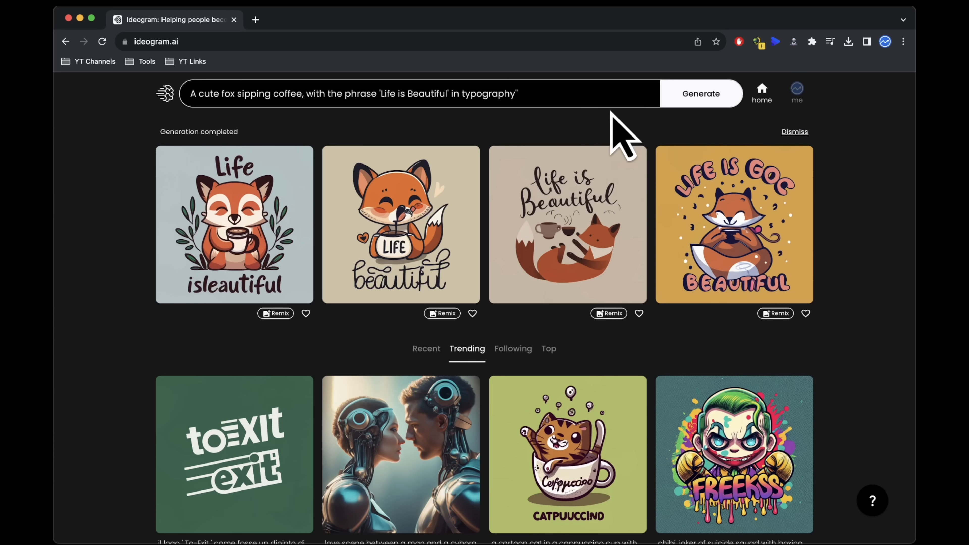
{"action": "left_click", "coordinate": [414, 94]}
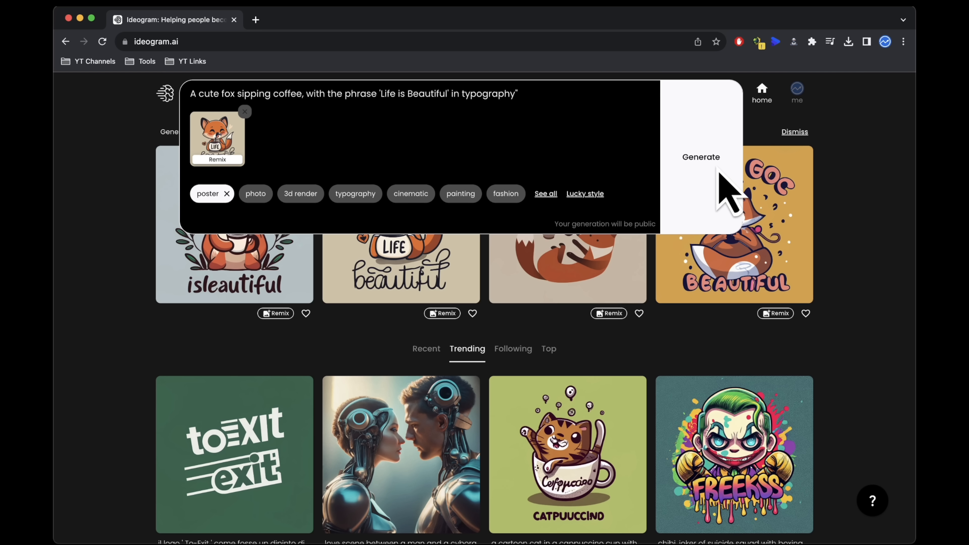
{"action": "left_click", "coordinate": [701, 156]}
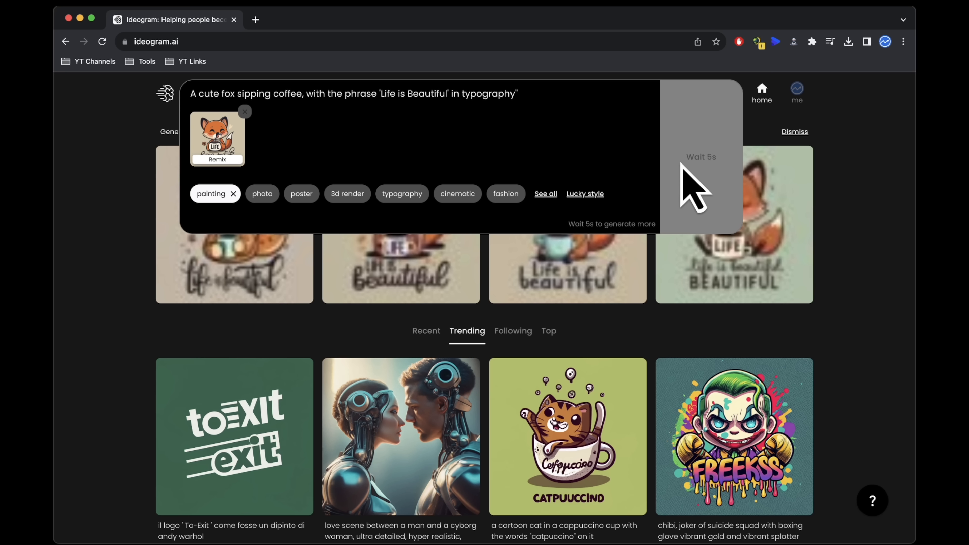
{"action": "left_click", "coordinate": [700, 156]}
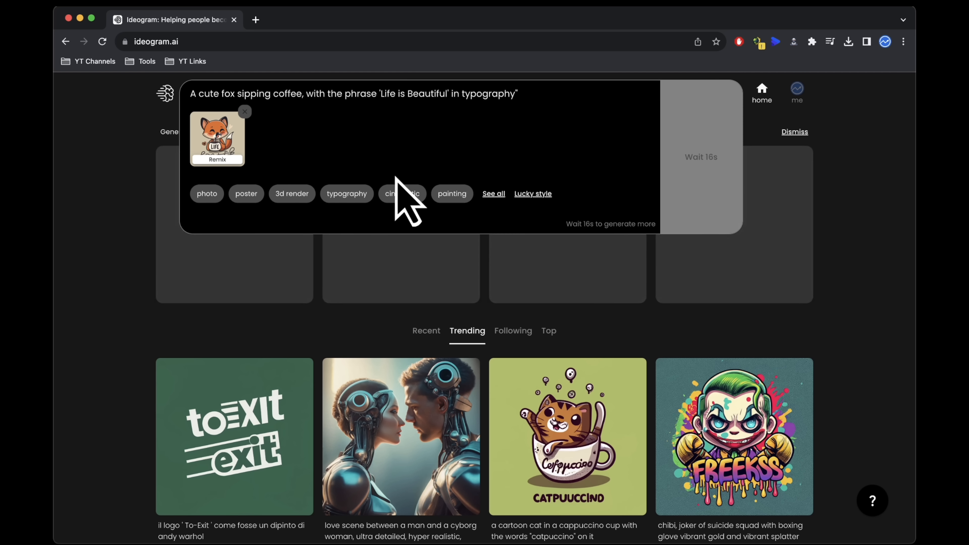
{"action": "left_click", "coordinate": [402, 193]}
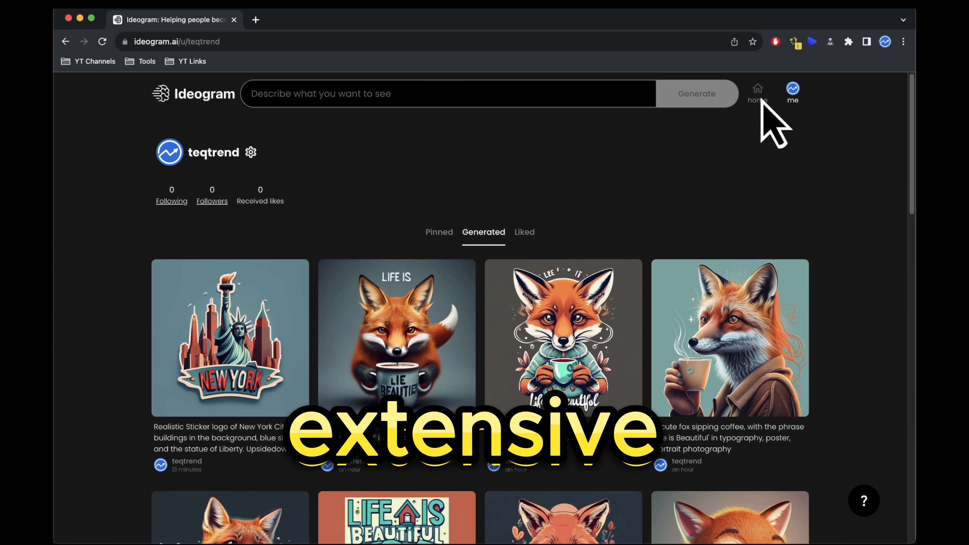
Find the top-rated Good Night kitten design on the home feed
{"action": "left_click", "coordinate": [757, 91]}
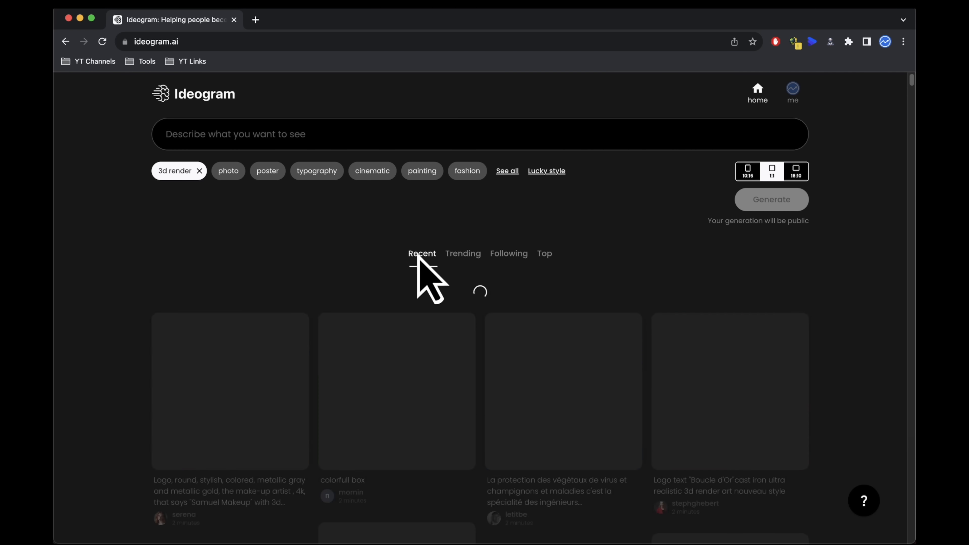
{"action": "left_click", "coordinate": [543, 254]}
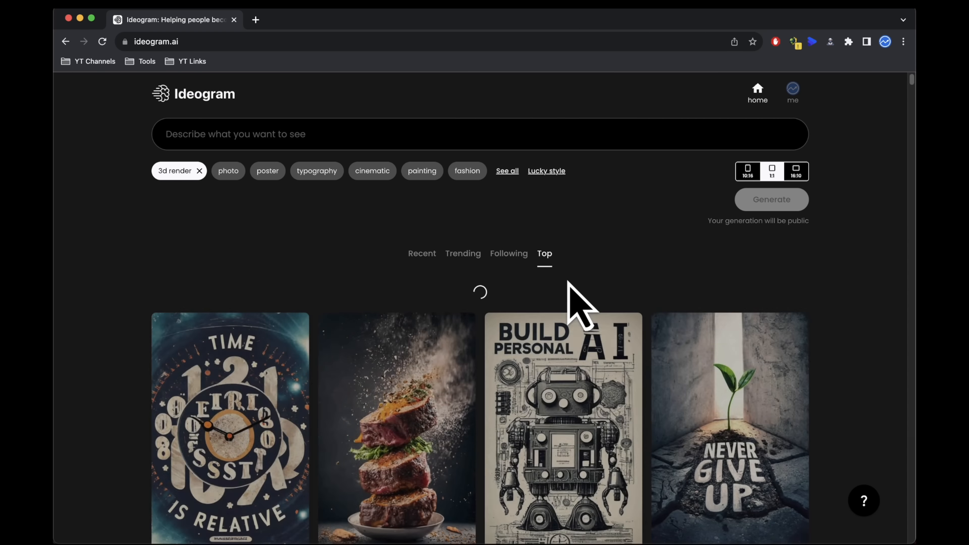
{"action": "scroll", "scroll_direction": "down", "scroll_amount": 3}
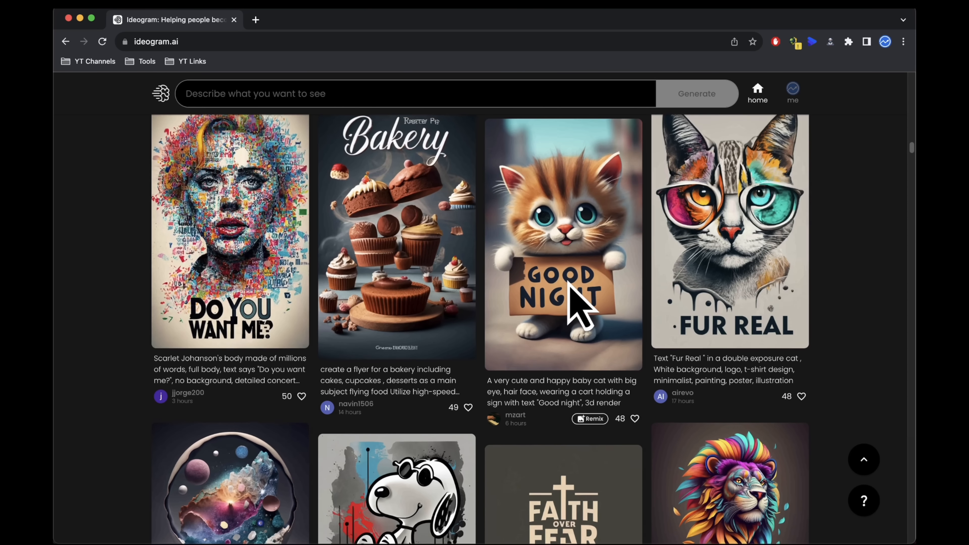
{"action": "left_click", "coordinate": [563, 244]}
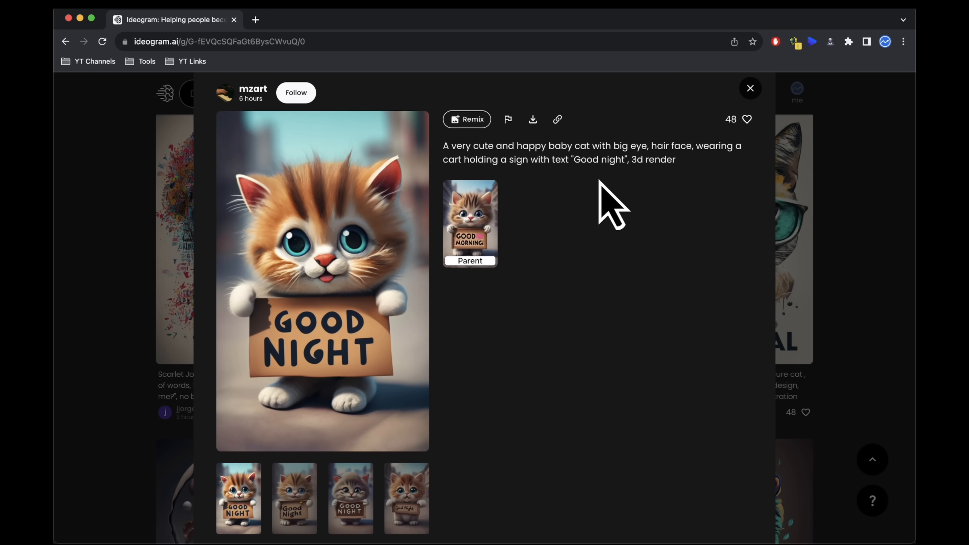
{"action": "mouse_move", "coordinate": [473, 140]}
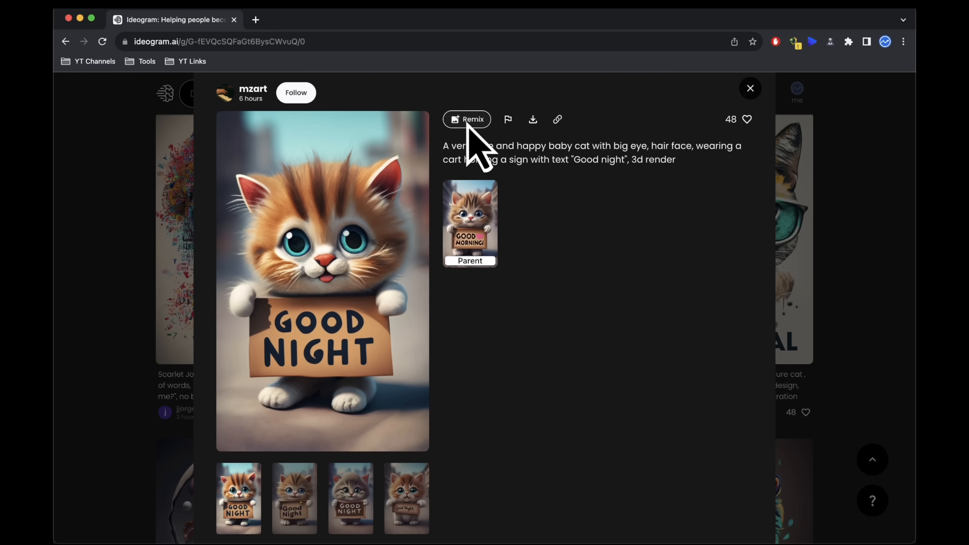
Remix it into a new Good Night cat image and check it in the personal Generated gallery
{"action": "left_click", "coordinate": [466, 119]}
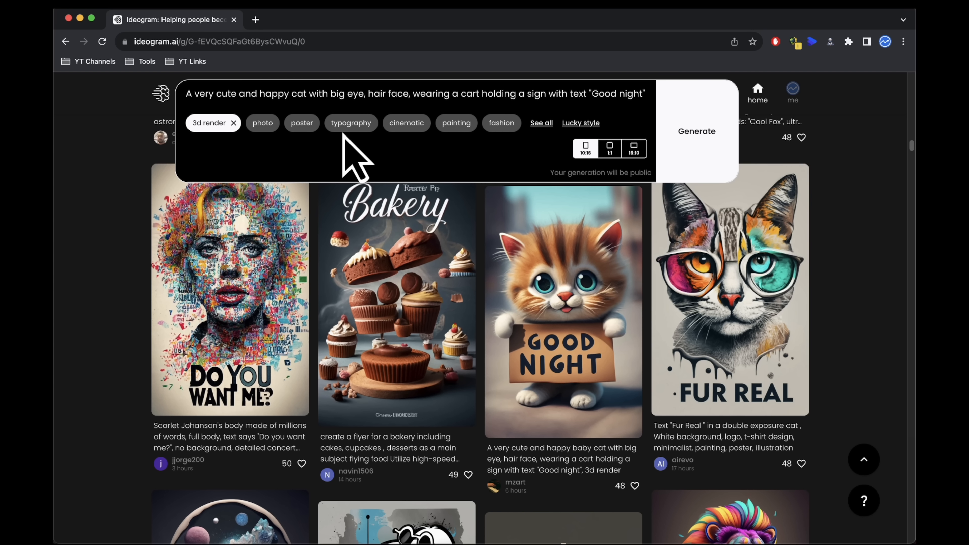
{"action": "left_click", "coordinate": [696, 131]}
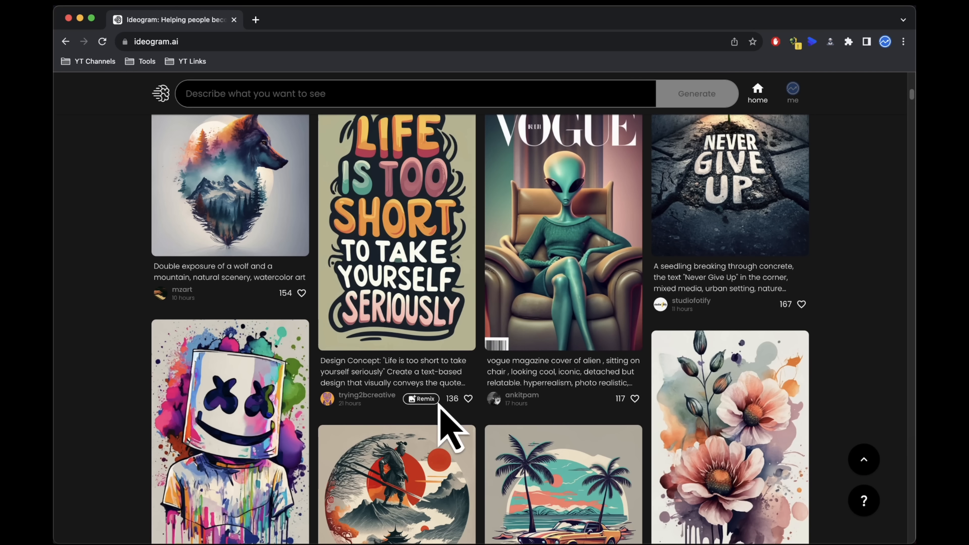
{"action": "scroll", "scroll_direction": "down", "scroll_amount": 3}
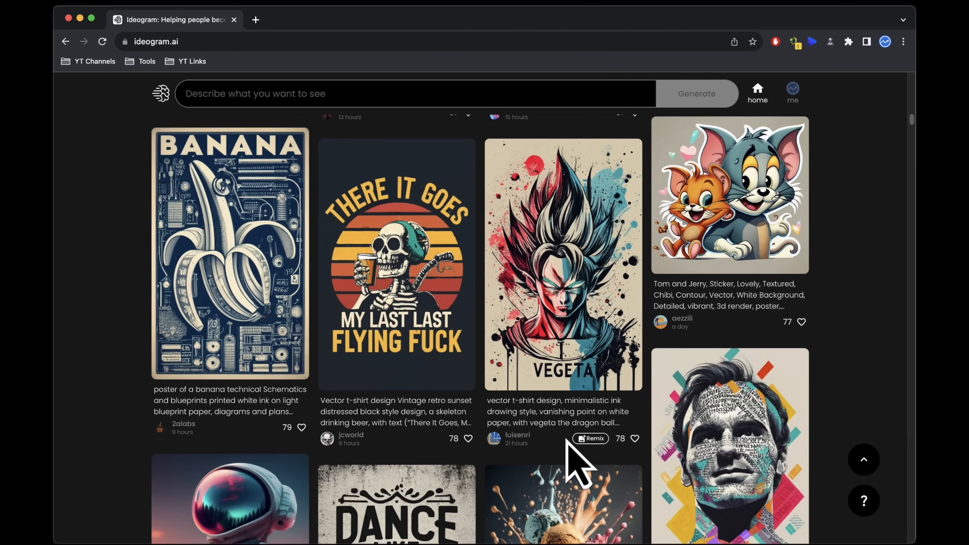
{"action": "scroll", "scroll_direction": "down", "scroll_amount": 3}
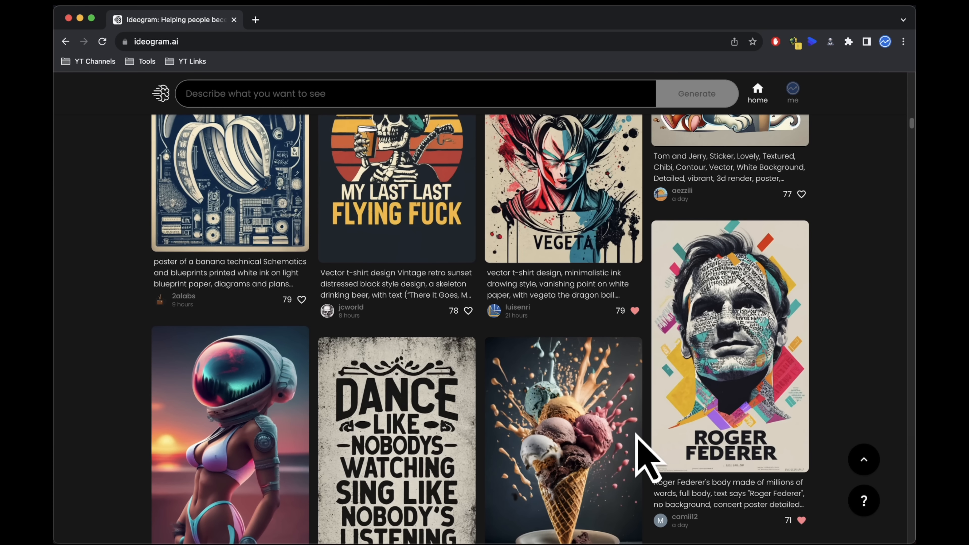
{"action": "left_click", "coordinate": [792, 90]}
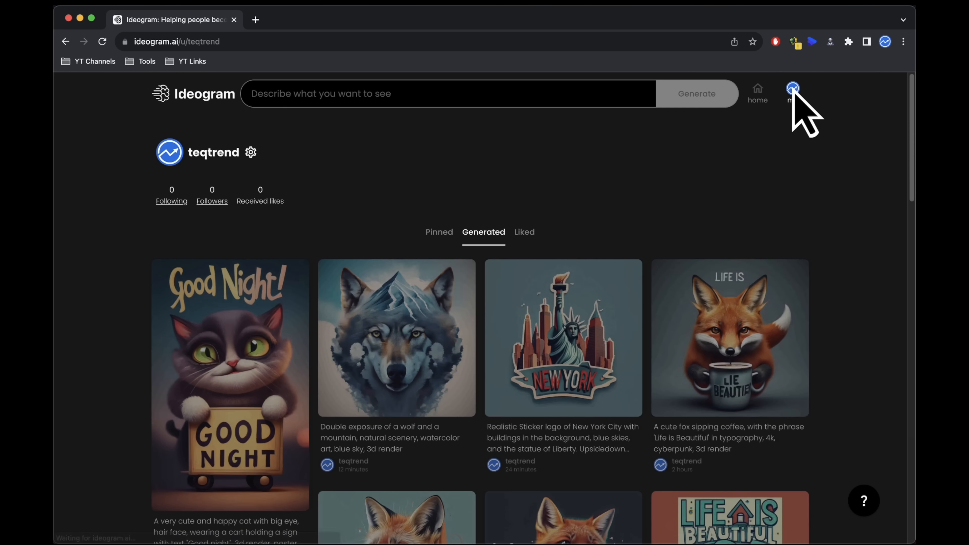
Leave the Ideogram profile and switch over to ChatGPT
{"action": "left_click", "coordinate": [524, 231]}
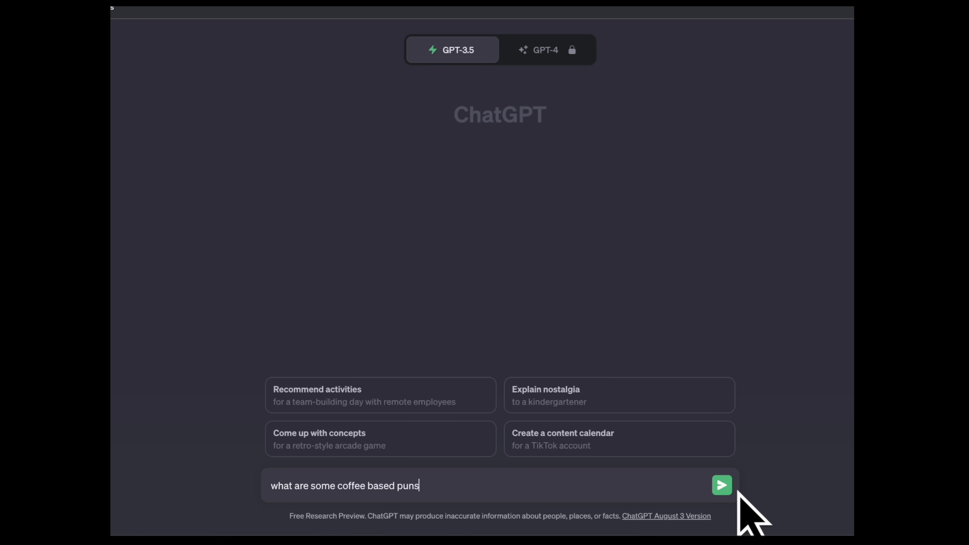
Ask ChatGPT 'what are some coffee based puns'
{"action": "left_click", "coordinate": [721, 485]}
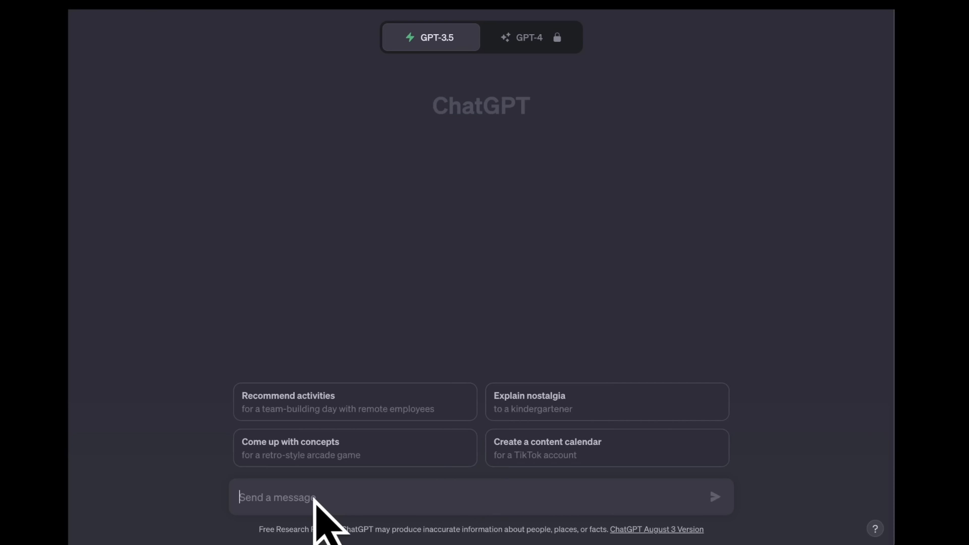
{"action": "type", "text": "what are some coffee based puns"}
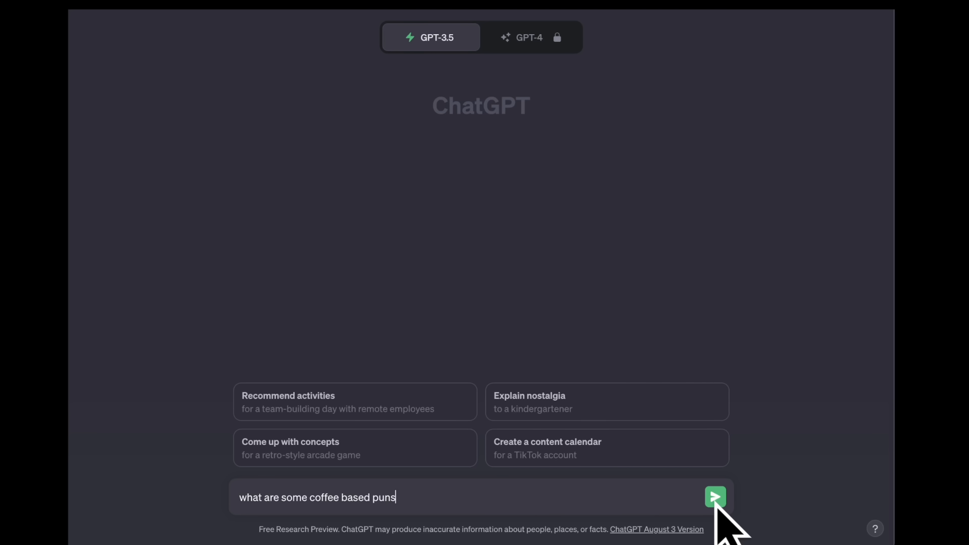
{"action": "left_click", "coordinate": [714, 496]}
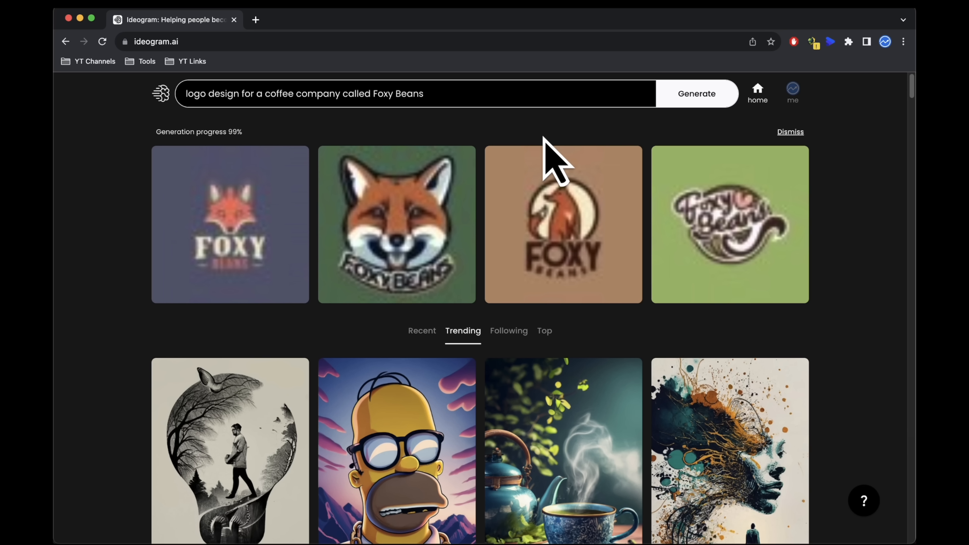
View the fox-head Foxy Beans logo up close before heading to Clipdrop's upscaler
{"action": "left_click", "coordinate": [396, 223]}
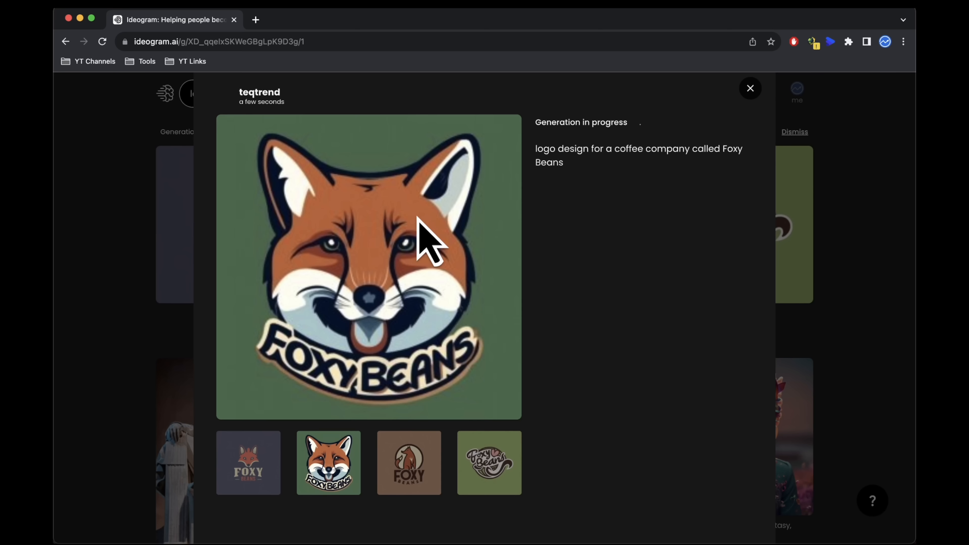
{"action": "left_click", "coordinate": [248, 462]}
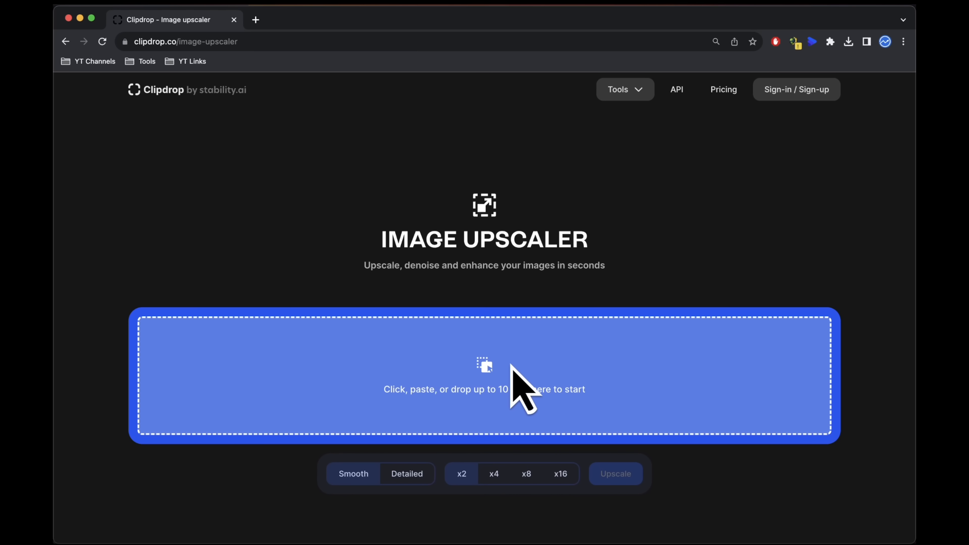
Upload the background-removed Ideogram image to real-esrgan and submit the upscaling run
{"action": "left_click", "coordinate": [484, 376]}
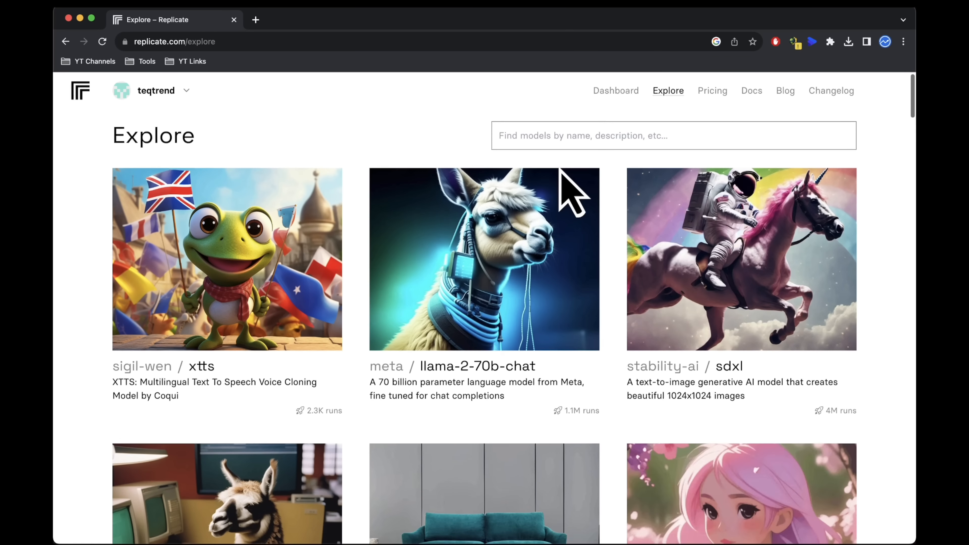
{"action": "scroll", "scroll_direction": "down", "scroll_amount": 3}
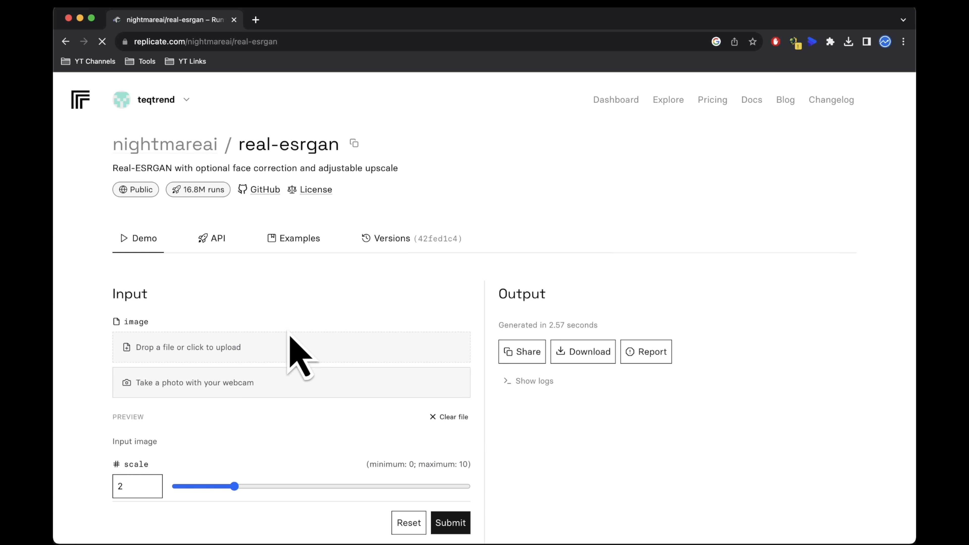
{"action": "left_click", "coordinate": [450, 522]}
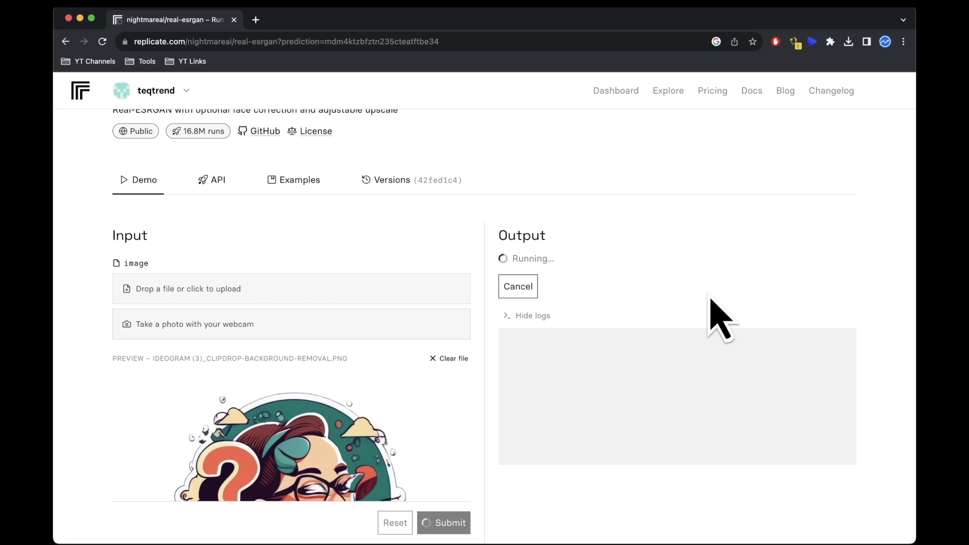